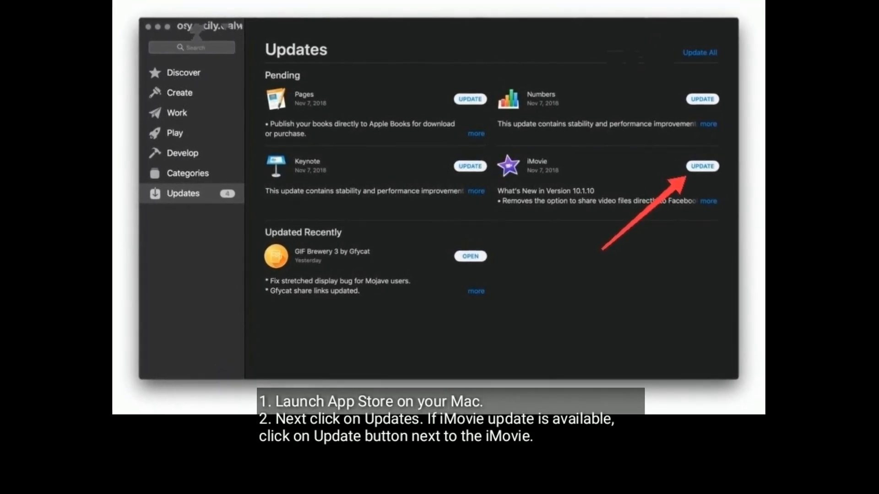
Start the pending iMovie update from App Store's list of available updates.
left_click(237, 18)
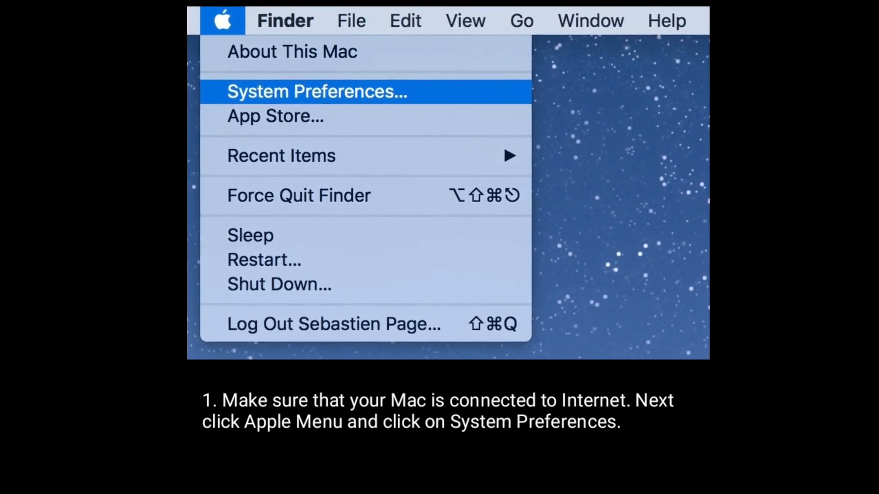
Open System Preferences' Software Update pane, where the macOS Catalina upgrade is offered.
left_click(317, 91)
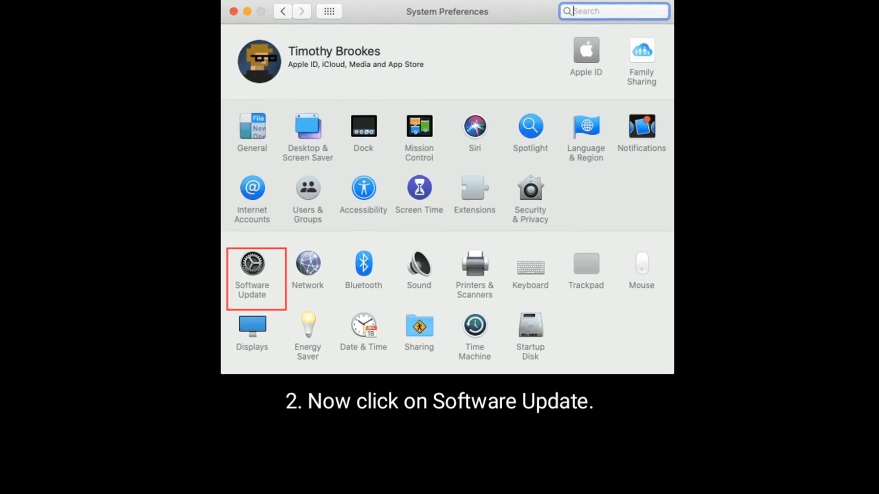
left_click(251, 267)
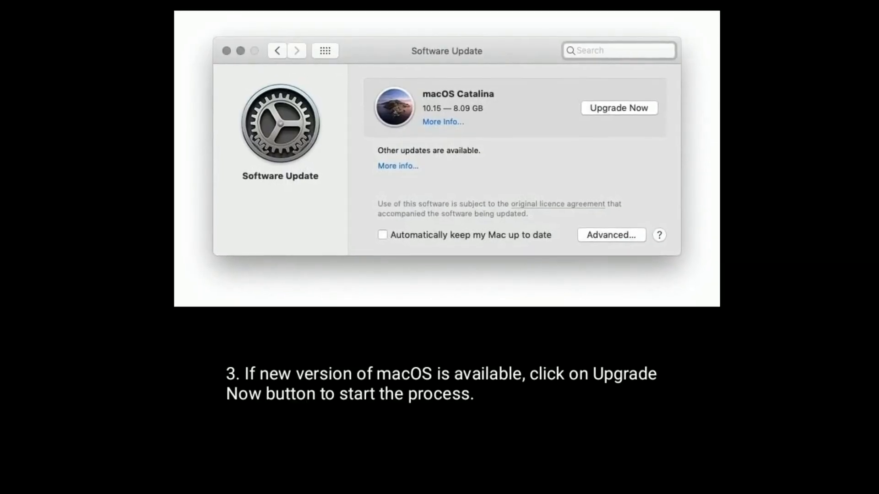